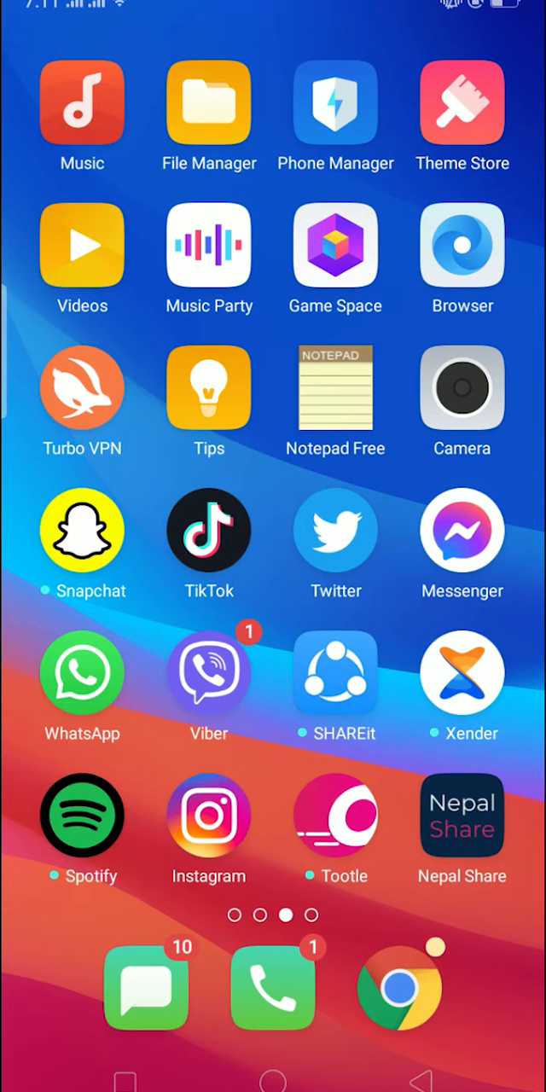
Launch File Manager from the home screen icon.
{"action": "left_click", "coordinate": [208, 106]}
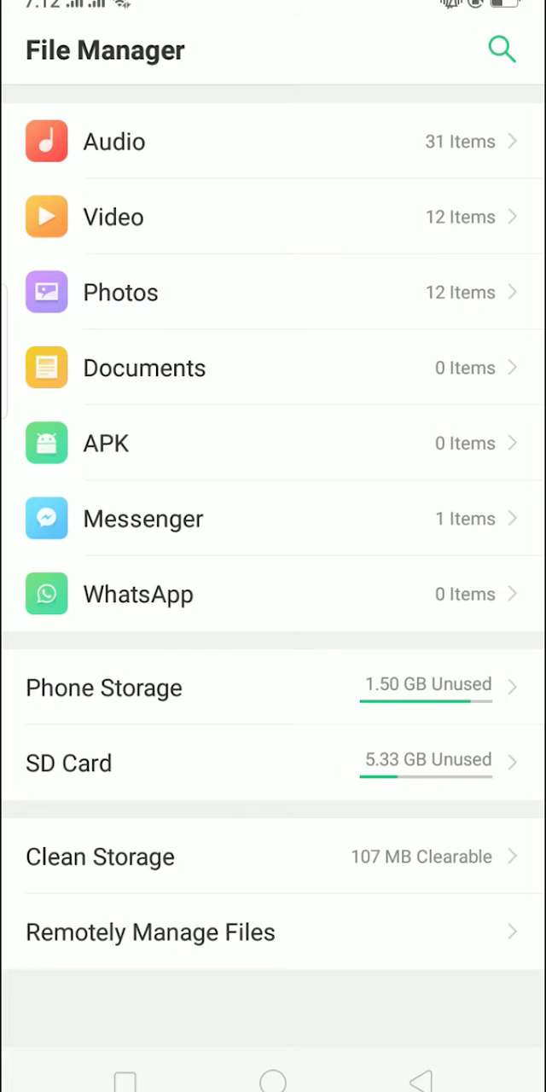
{"action": "left_click", "coordinate": [68, 761]}
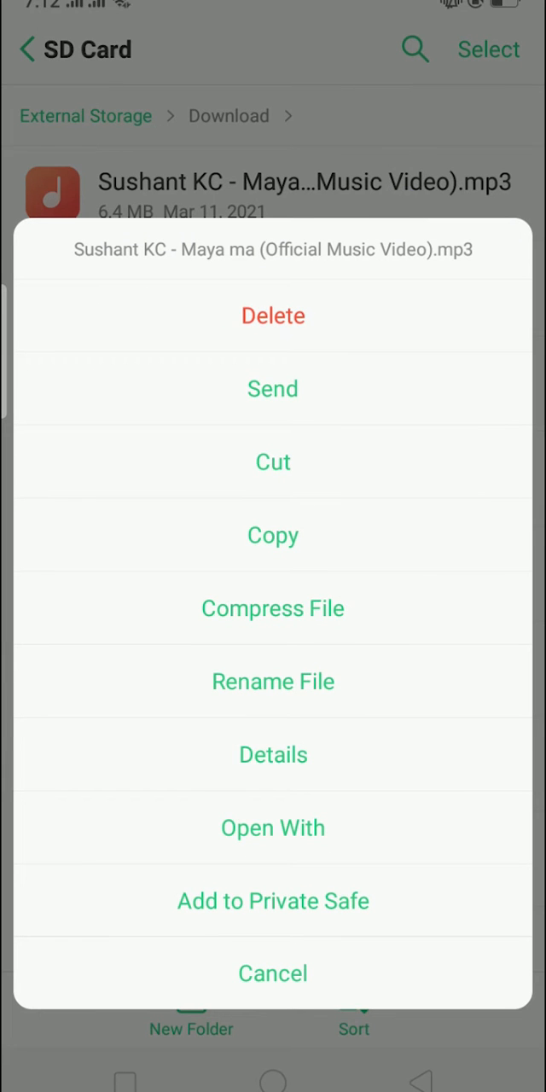
Rename the Sushant KC Maya ma MP3 to 'sushabt .mp3' and review it in the Download list.
{"action": "left_click", "coordinate": [273, 681]}
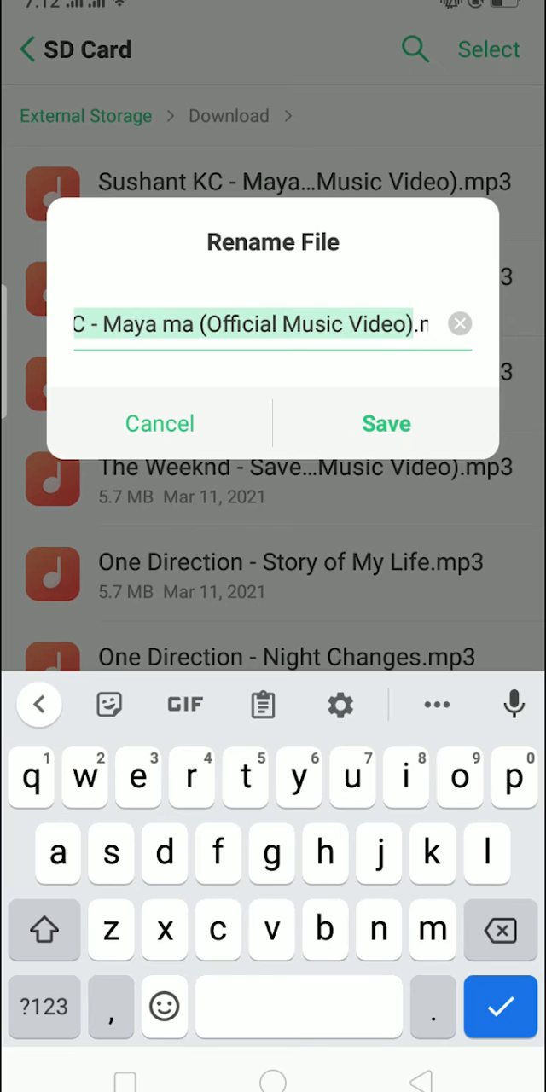
{"action": "type", "text": "sushabt mp3"}
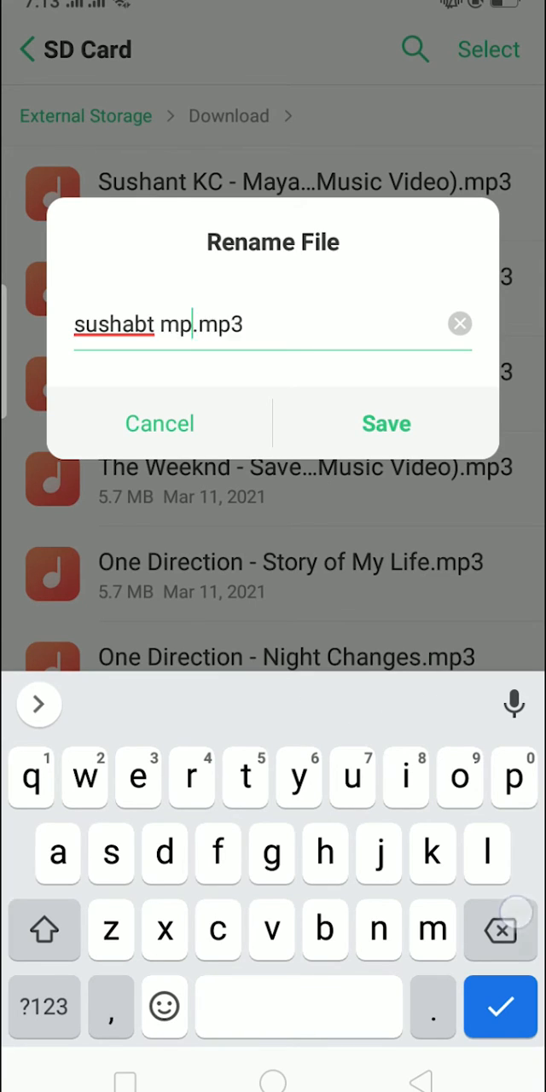
{"action": "key", "text": "Backspace"}
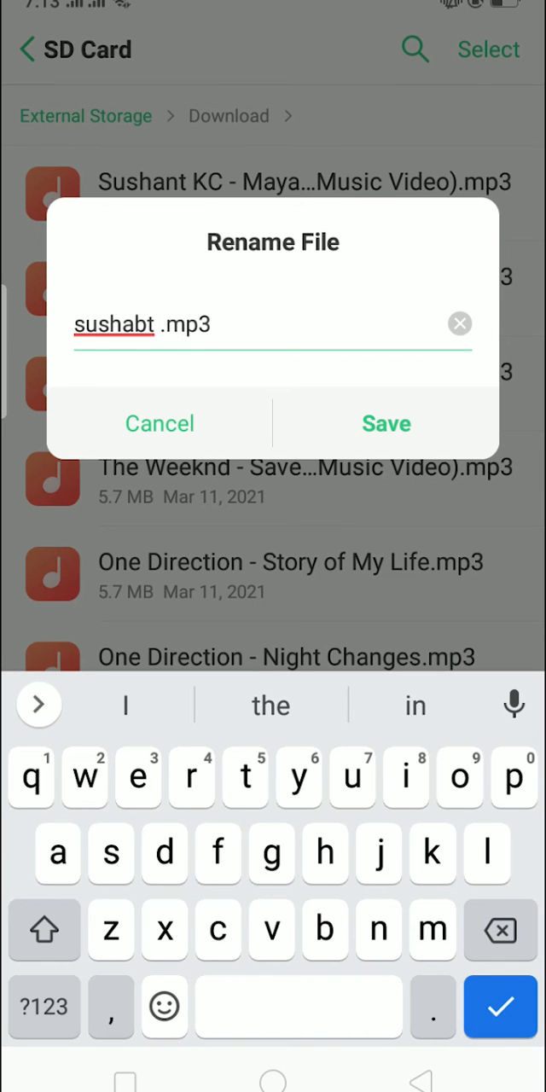
{"action": "left_click", "coordinate": [386, 423]}
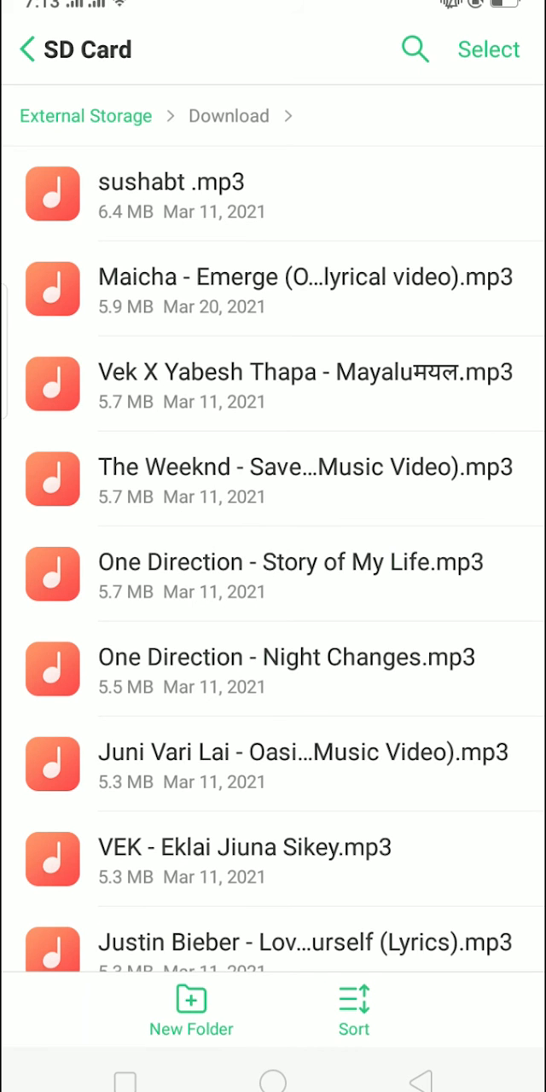
{"action": "scroll", "scroll_direction": "down", "scroll_amount": 3}
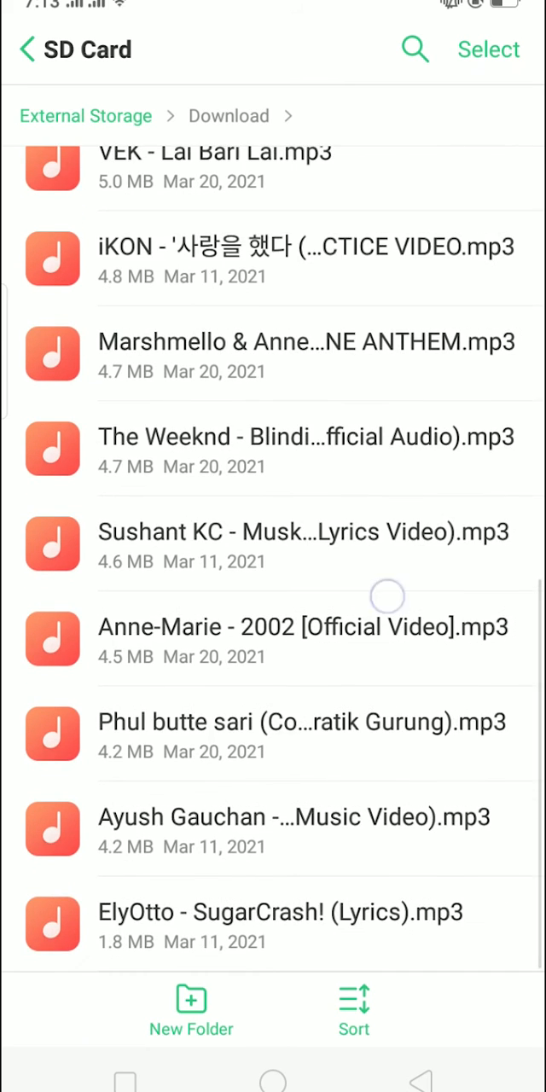